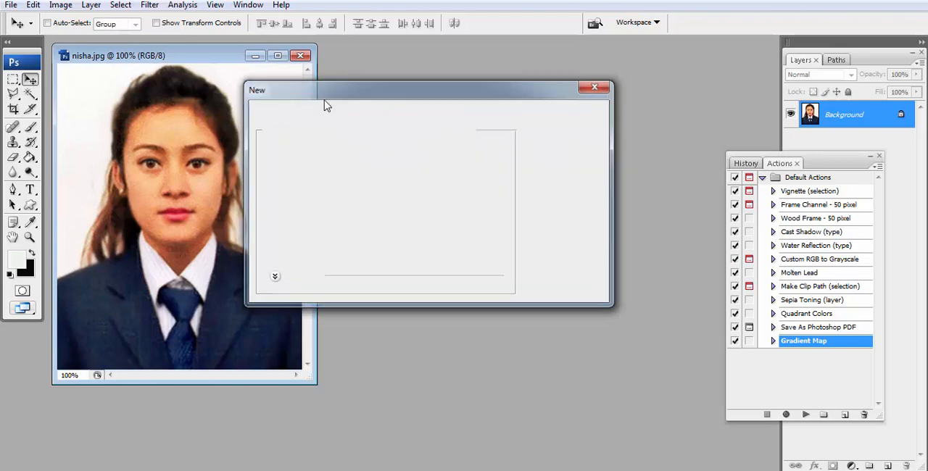
- Accept the 6×4 in, 300 ppi new document settings and make Untitled-1 active
left_click(593, 87)
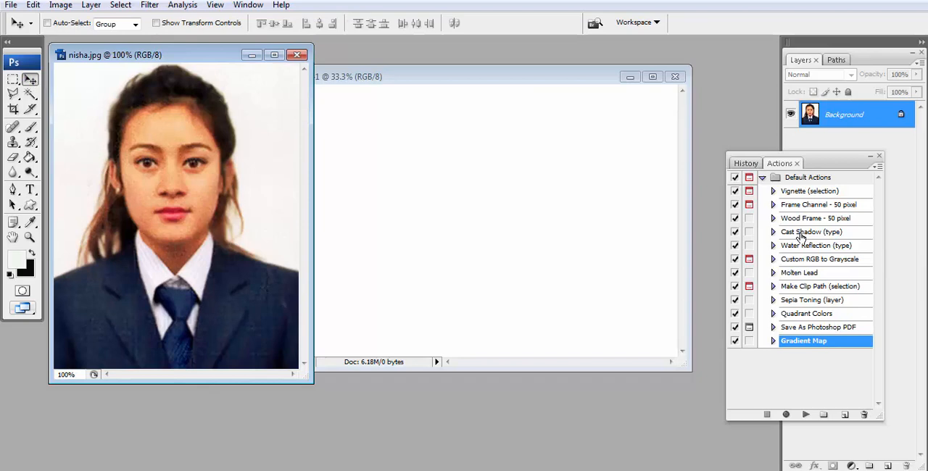
left_click(248, 5)
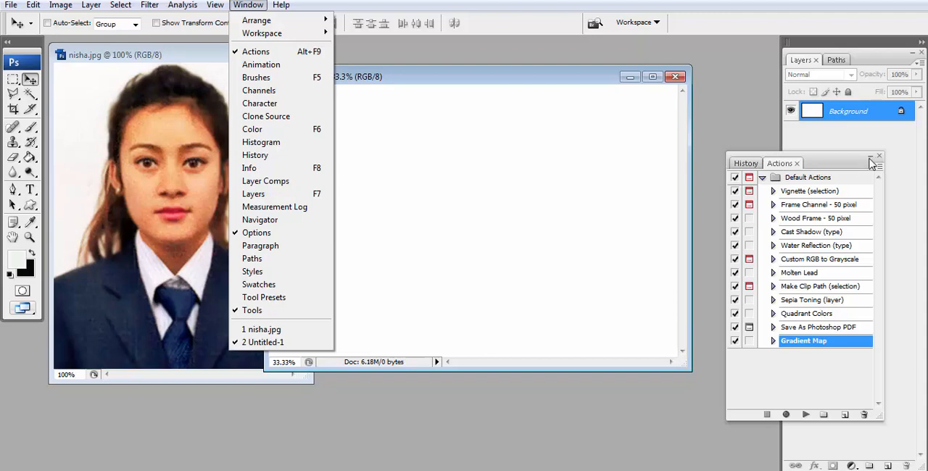
- From the Actions panel, record a new action named 'pp' assigned to F4
left_click(256, 52)
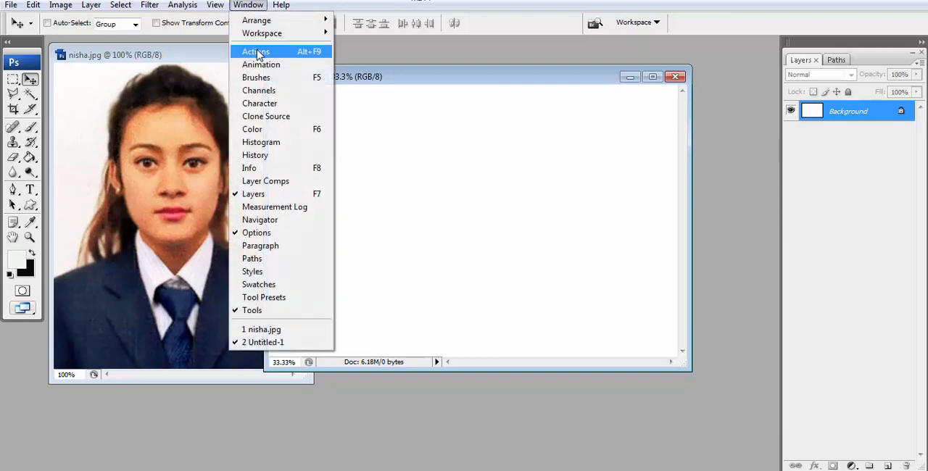
left_click(255, 52)
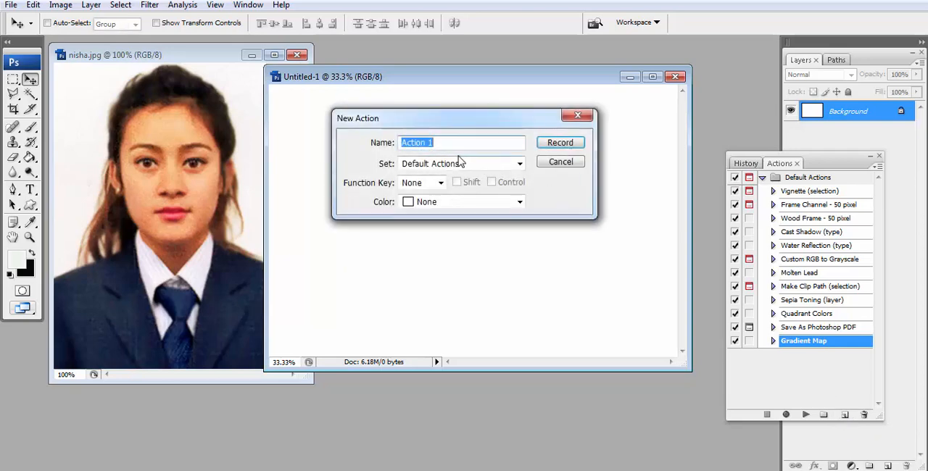
type("ppp")
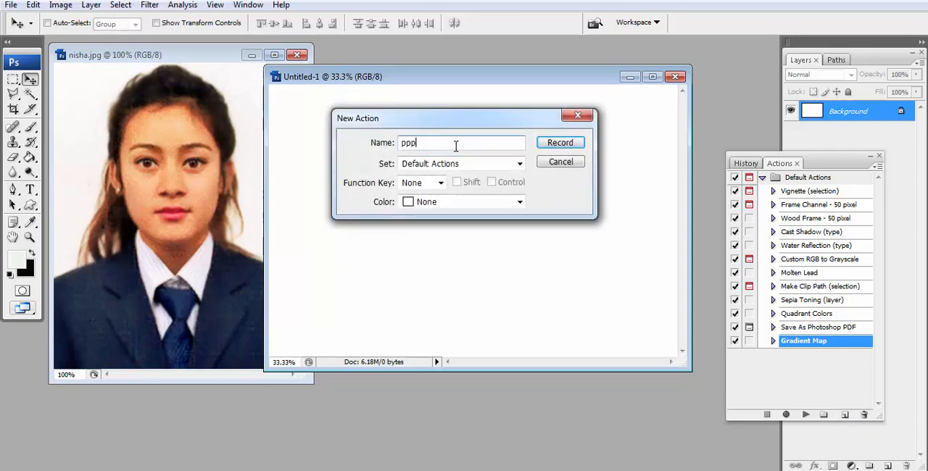
key("Backspace")
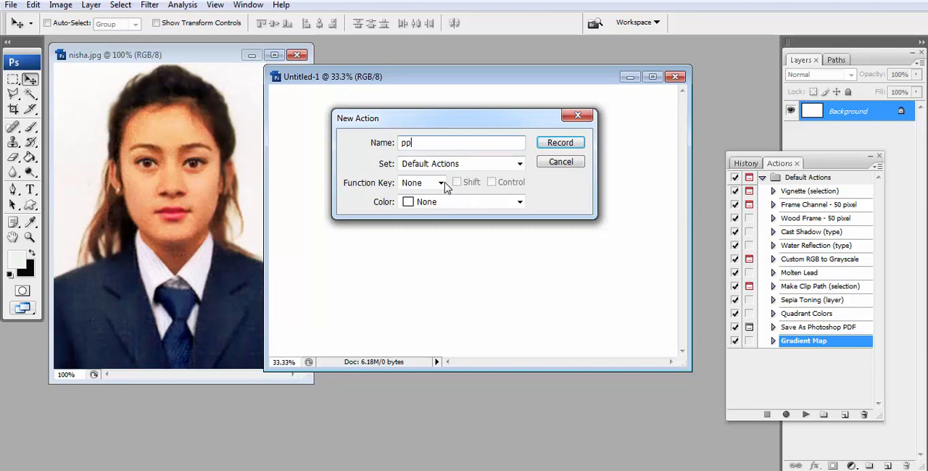
left_click(440, 182)
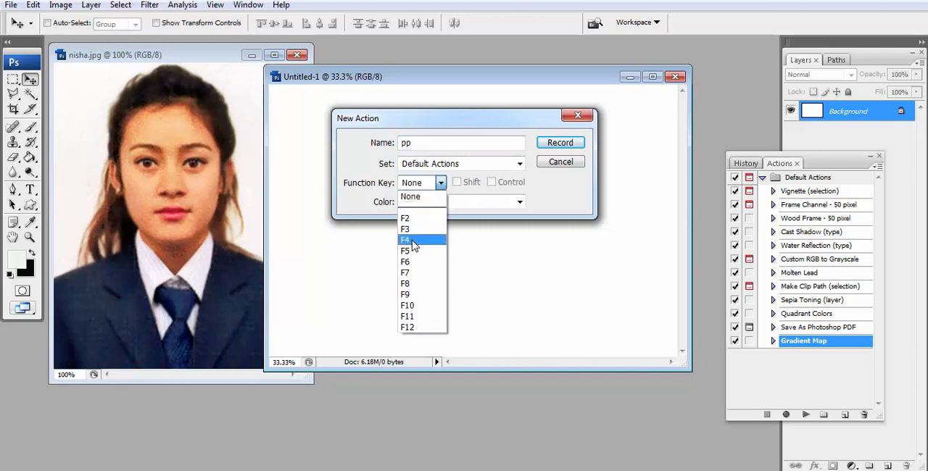
left_click(404, 240)
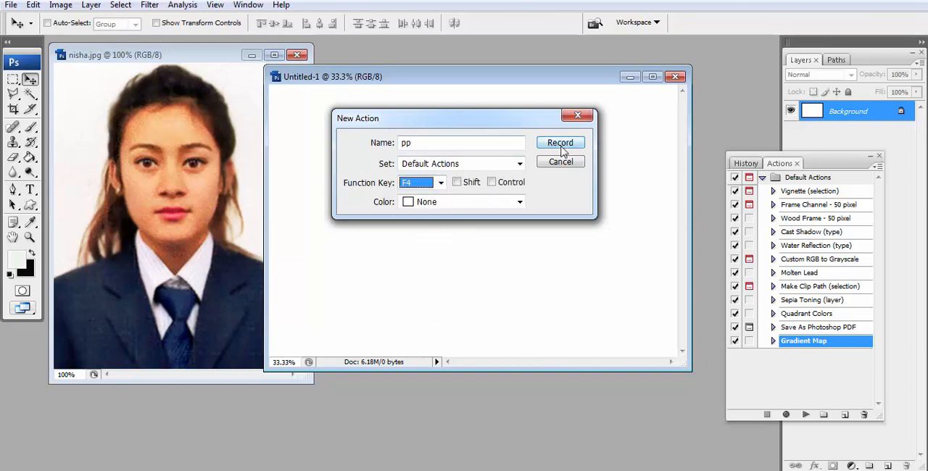
left_click(561, 142)
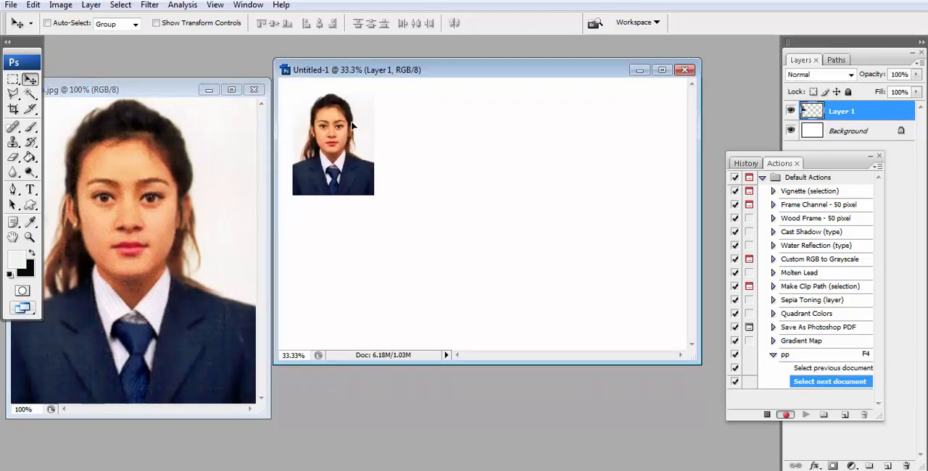
- Apply a 10 px black Edit > Stroke outline to the portrait layer
left_click(34, 6)
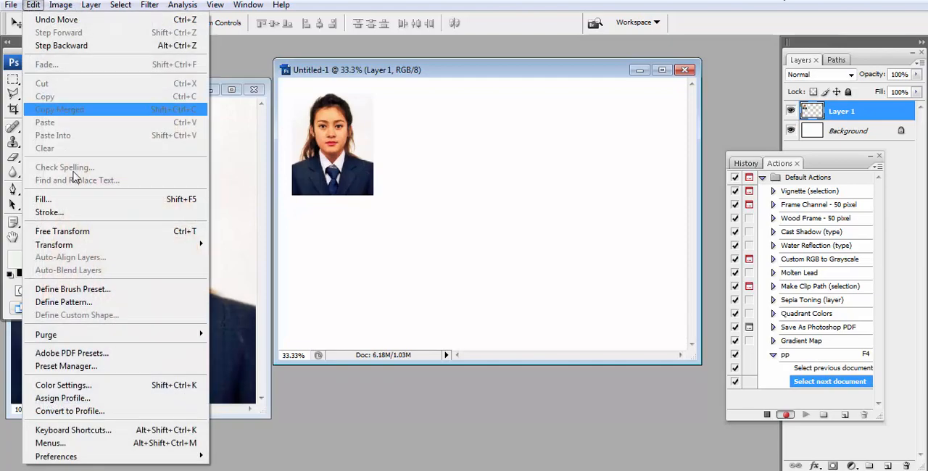
left_click(49, 212)
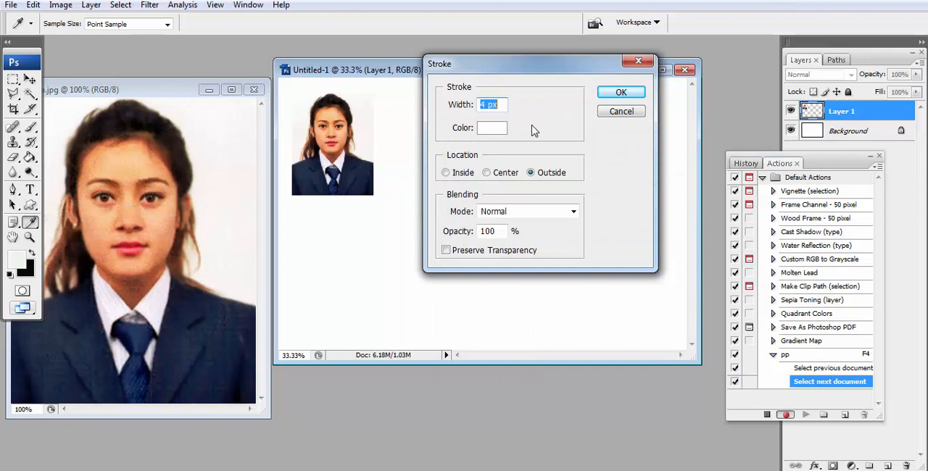
type("10 px")
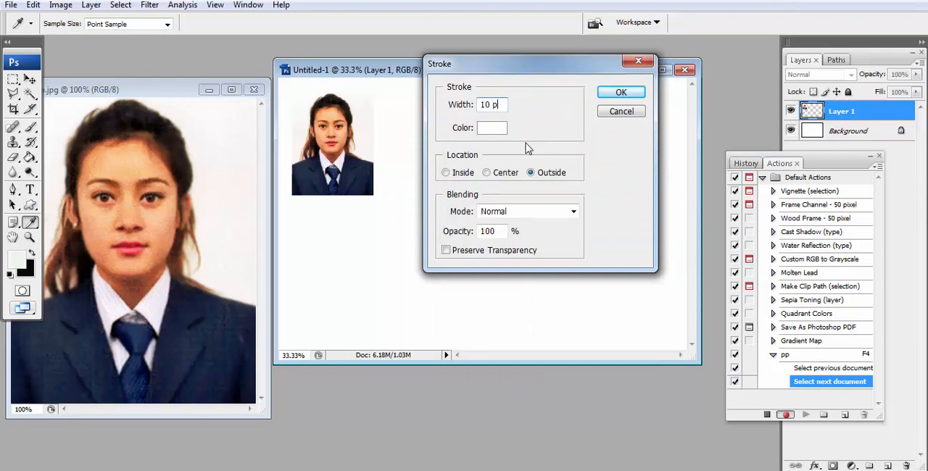
left_click(621, 92)
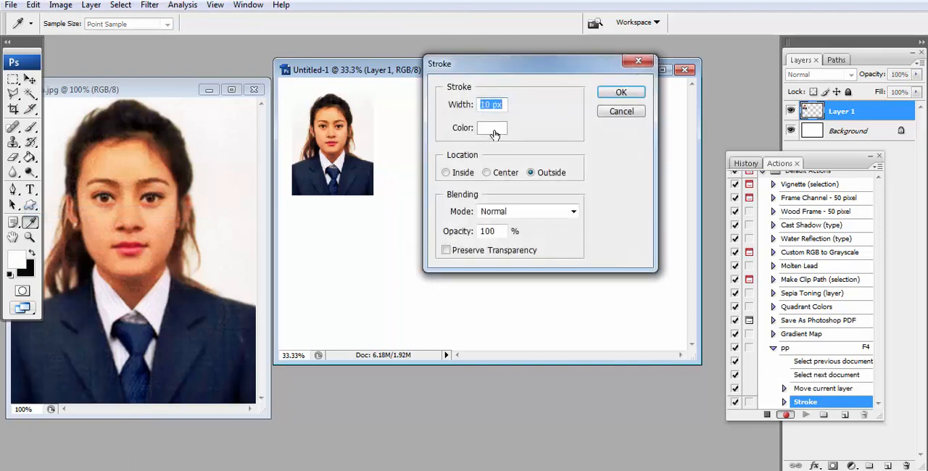
left_click(492, 127)
type("1")
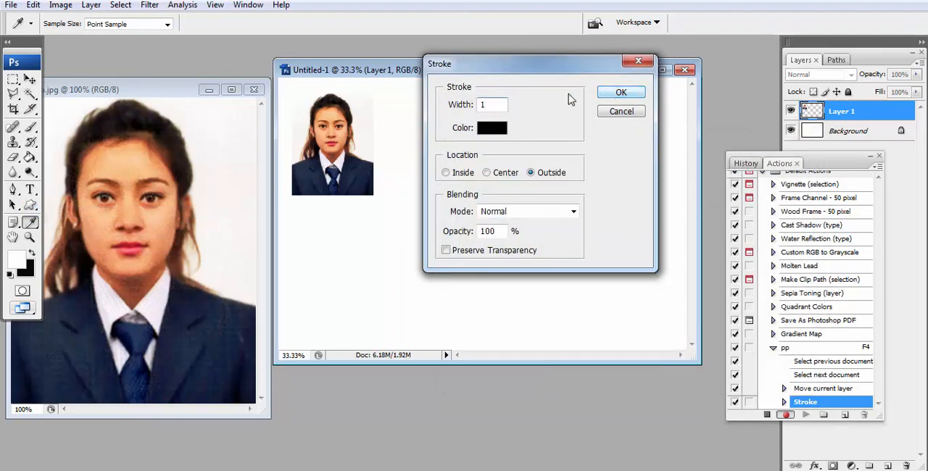
left_click(621, 92)
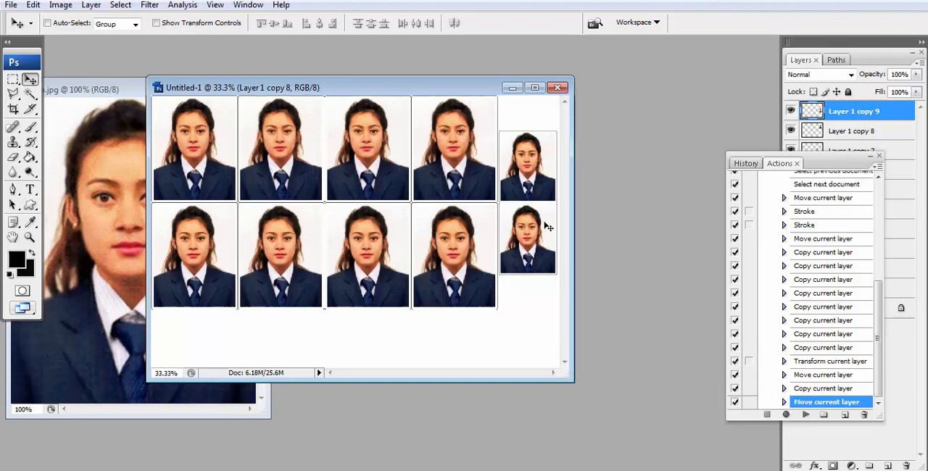
- Drag the sheet's window further to the right
left_click_drag(243, 87, 319, 87)
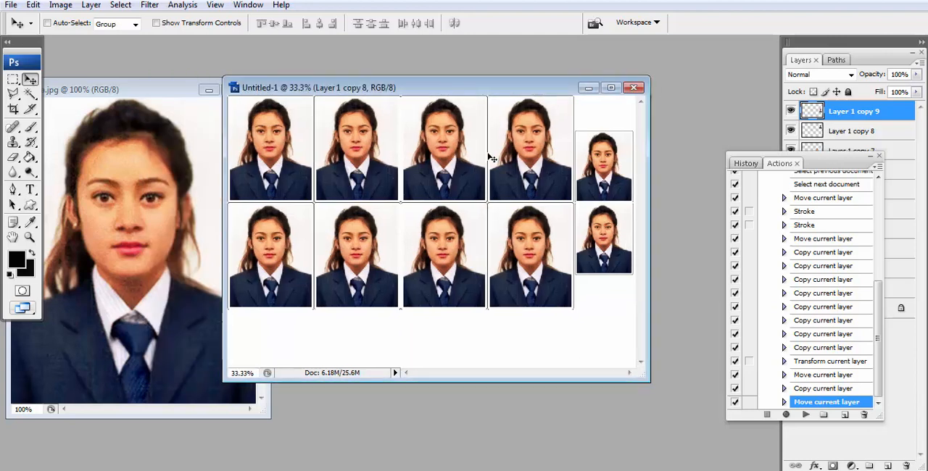
mouse_move(587, 87)
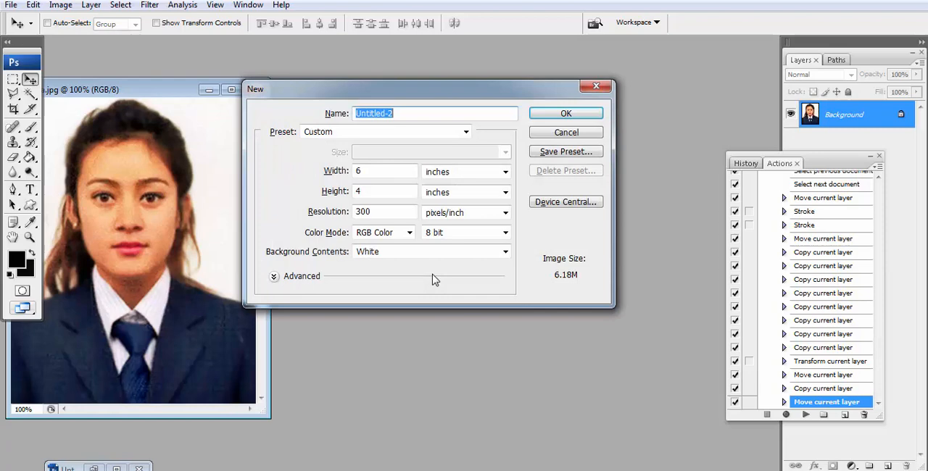
- Create a 6×4 in sheet, open B.jpg, and position the portrait near the top-left
left_click(566, 113)
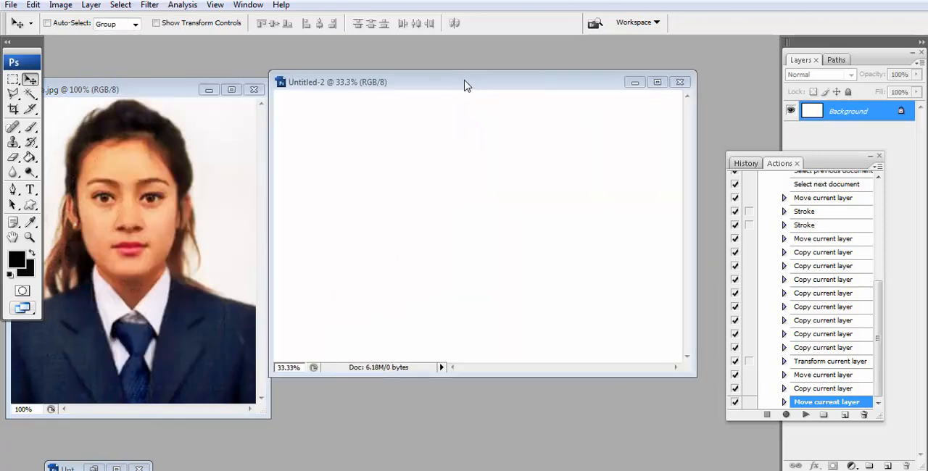
left_click(11, 4)
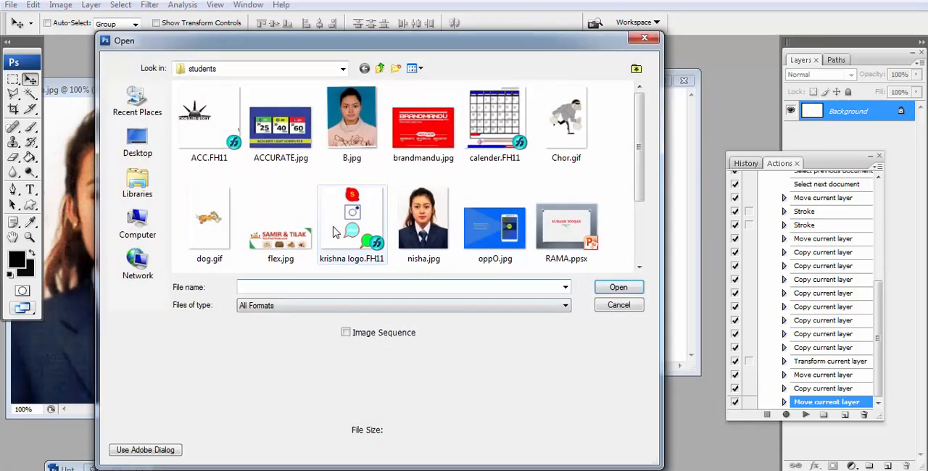
double_click(351, 119)
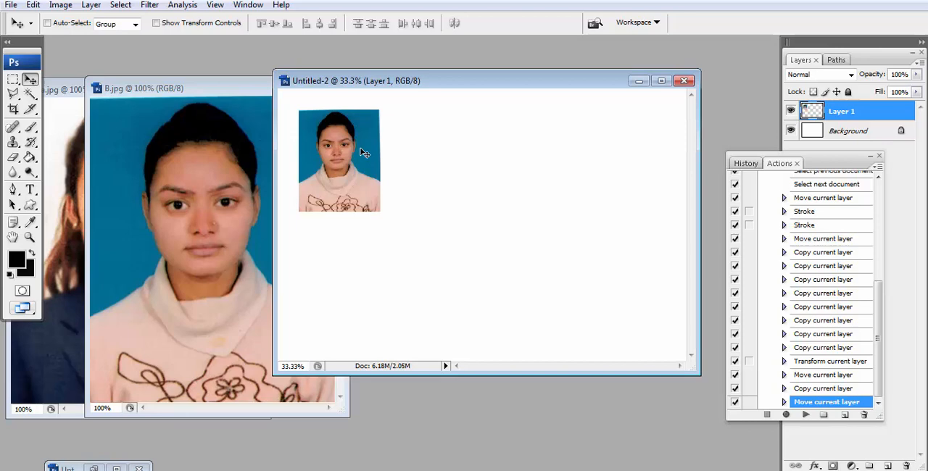
left_click_drag(363, 153, 344, 134)
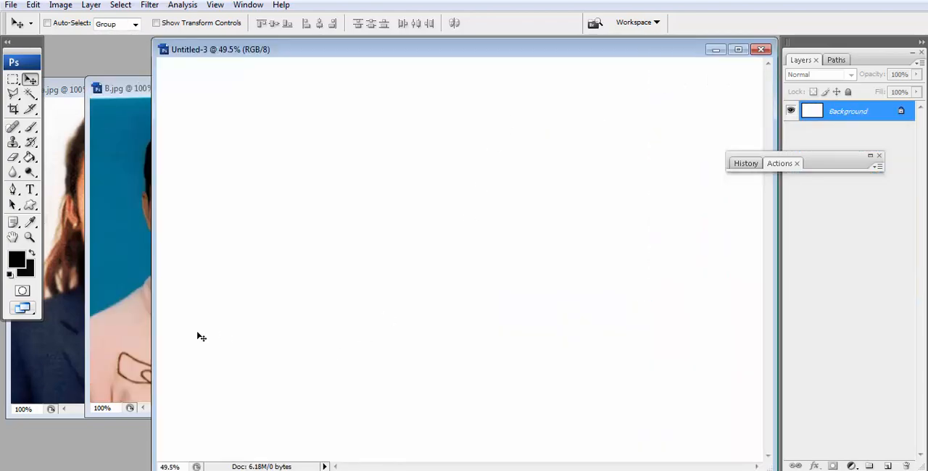
- Cancel the Open dialog and open the portrait JPEG from the Pictures library
left_click(9, 5)
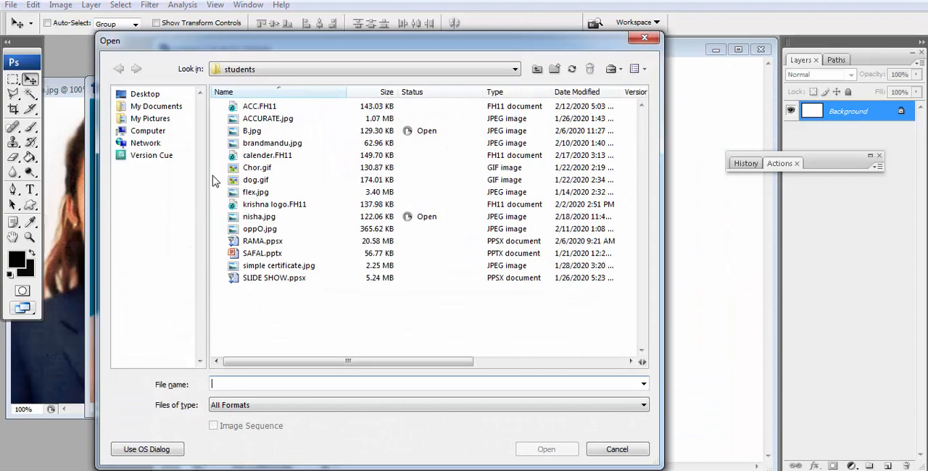
left_click(618, 448)
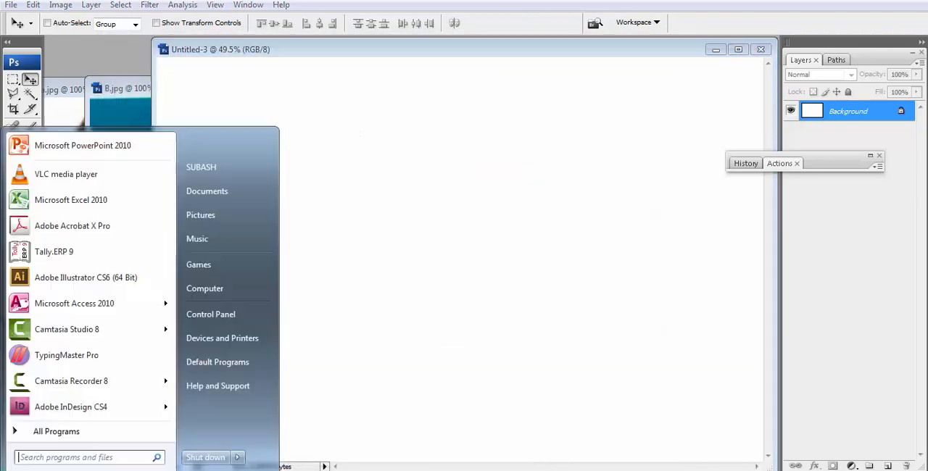
mouse_move(223, 208)
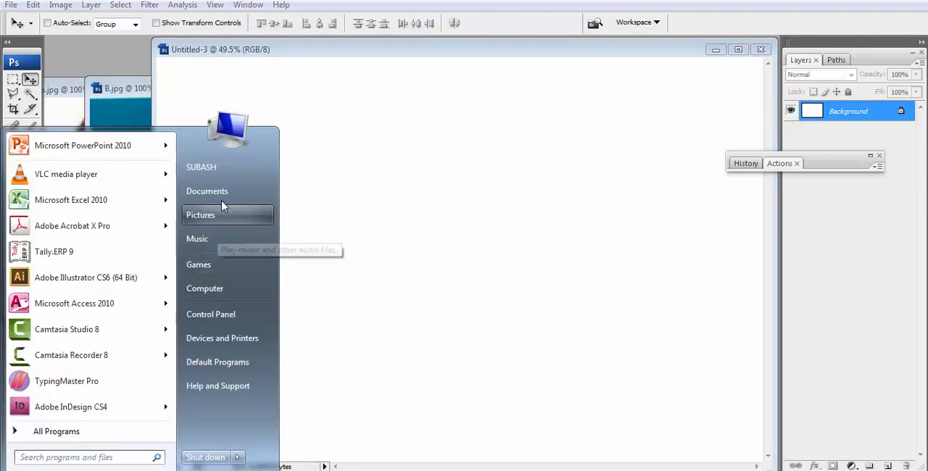
left_click(201, 214)
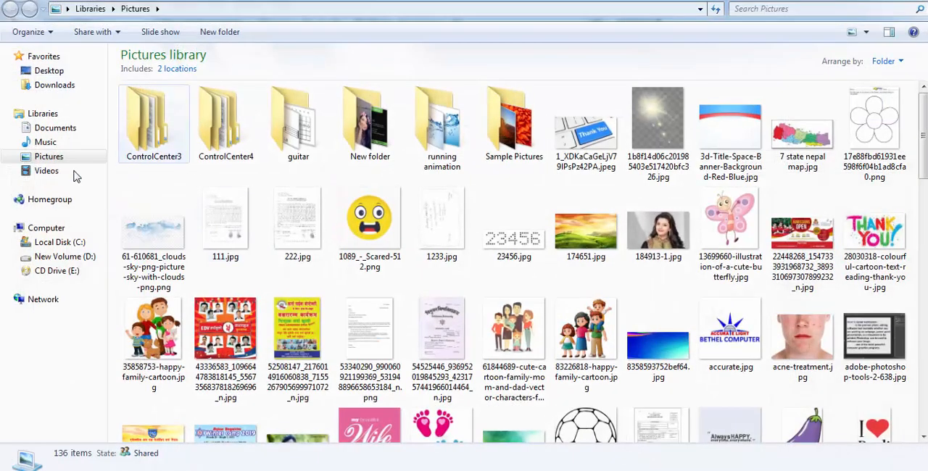
left_click(46, 170)
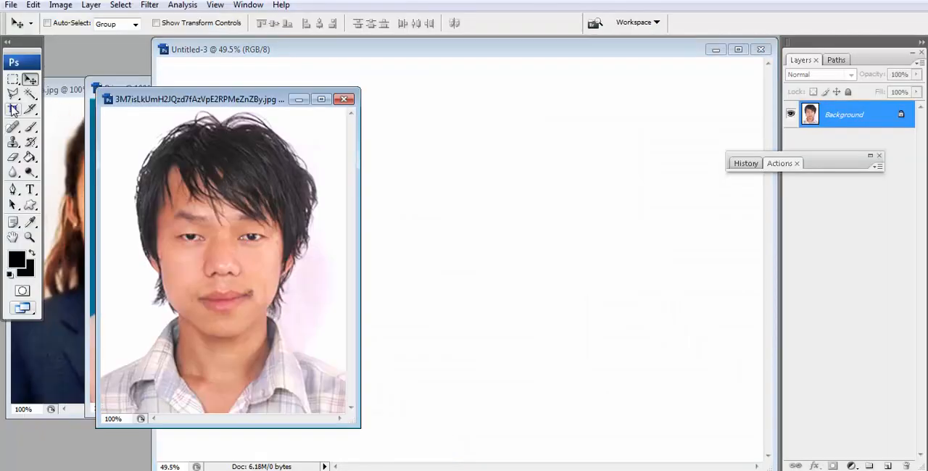
- Play the pp action on the portrait, zoom out, and reopen the Actions panel
left_click(15, 110)
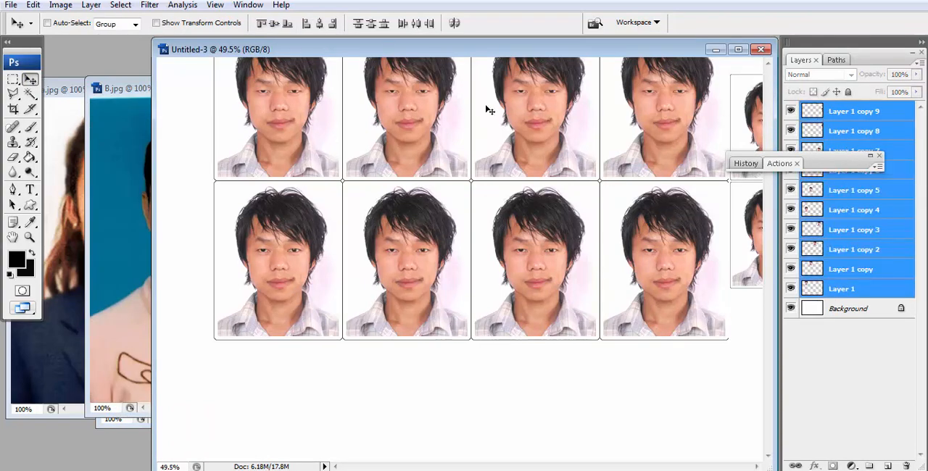
scroll("down", 3)
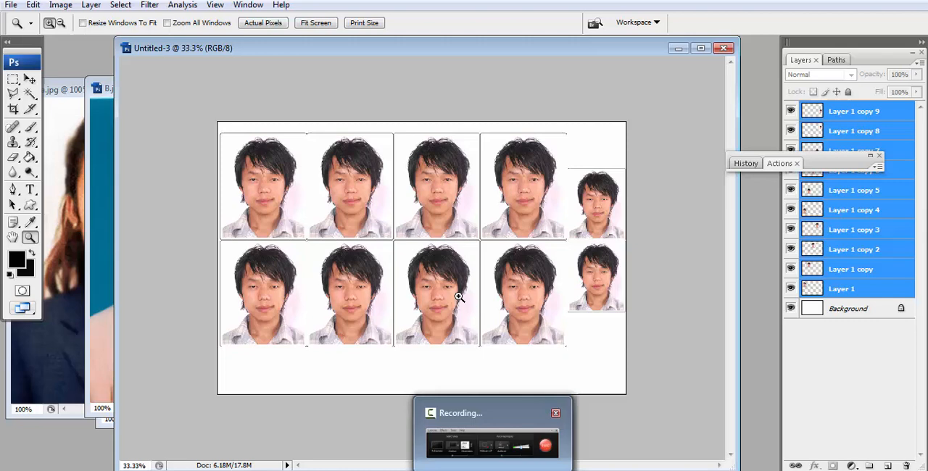
left_click(245, 4)
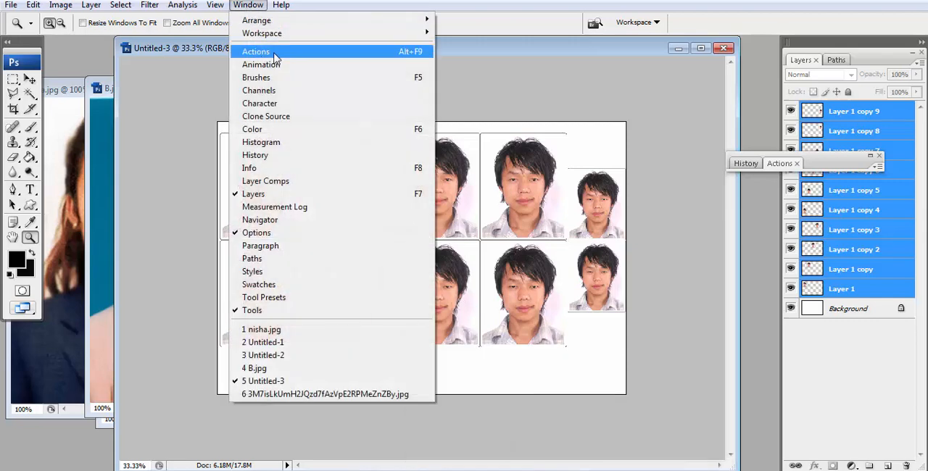